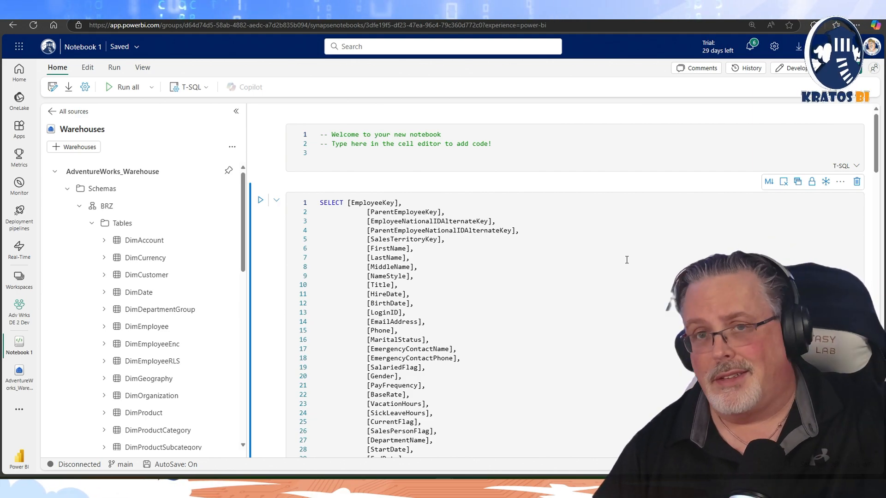
pyautogui.moveTo(624, 258)
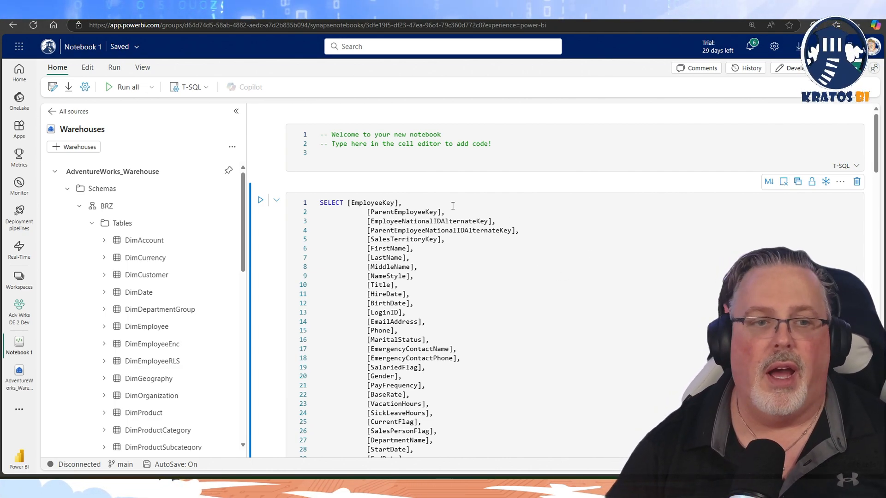
pyautogui.moveTo(407, 174)
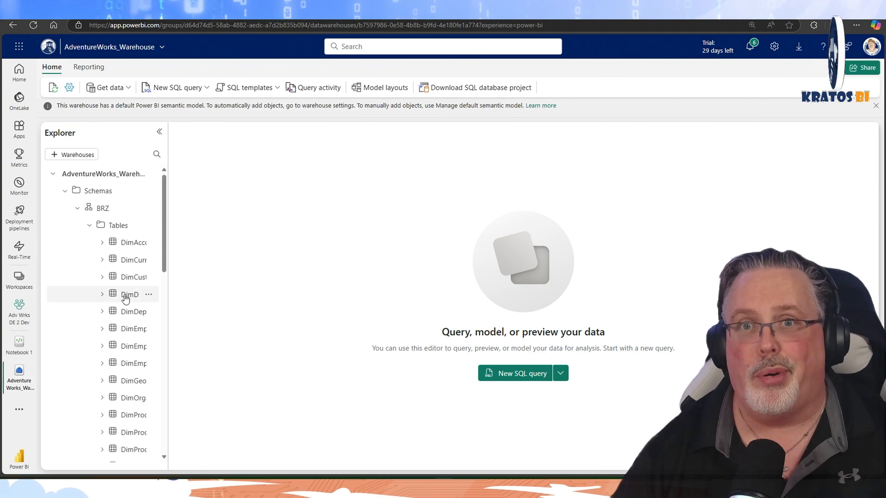
pyautogui.moveTo(83, 140)
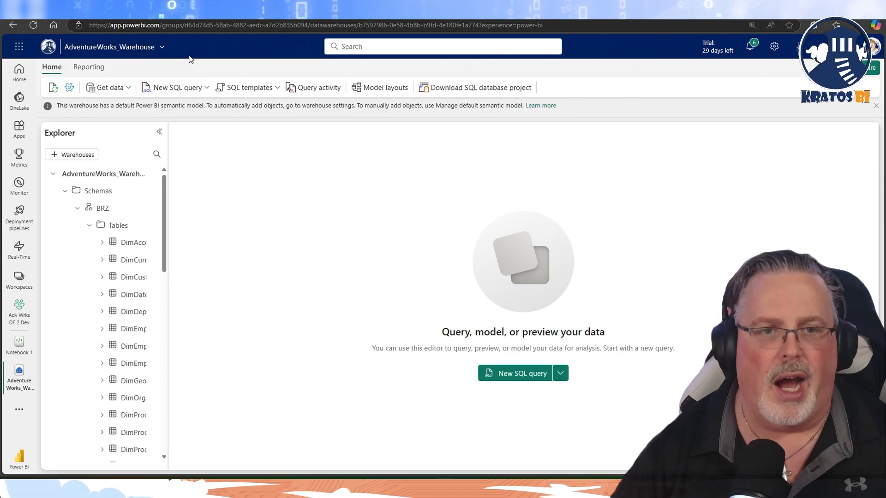
# Start a new SQL query in a notebook from the AdventureWorks warehouse's New SQL query menu.
pyautogui.click(176, 87)
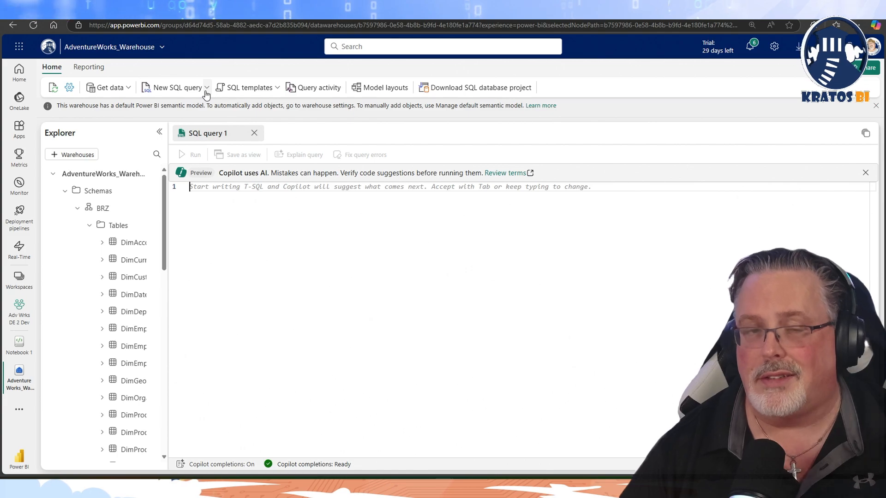
pyautogui.click(206, 90)
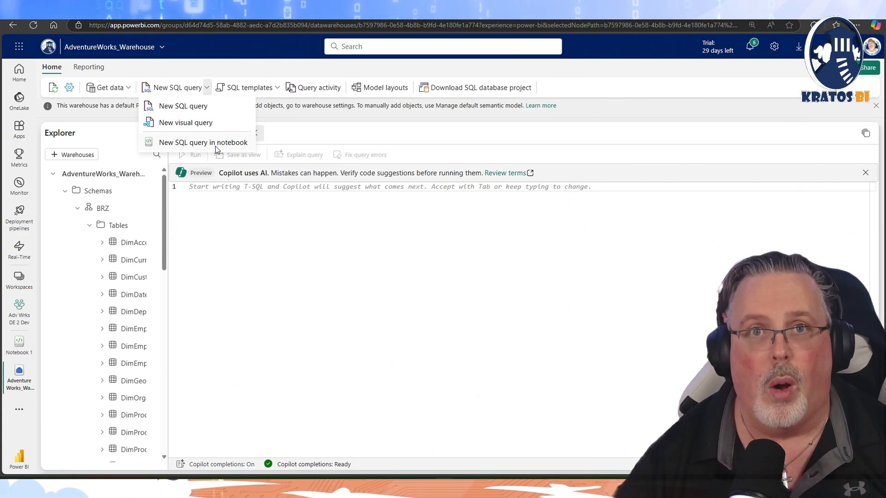
pyautogui.click(204, 142)
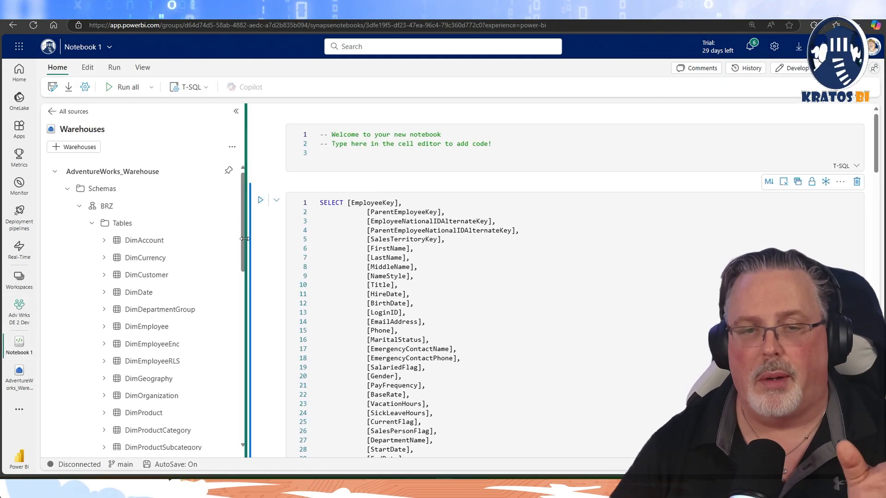
pyautogui.click(512, 146)
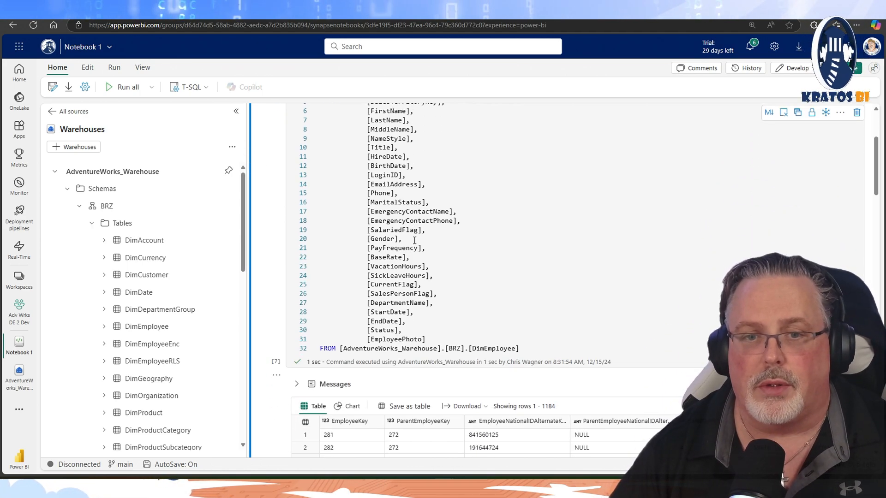
pyautogui.scroll(3)
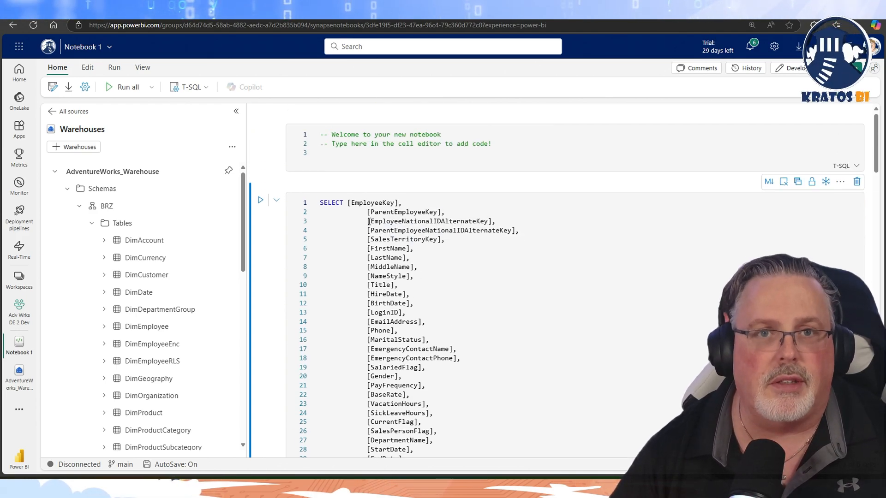
pyautogui.moveTo(323, 189)
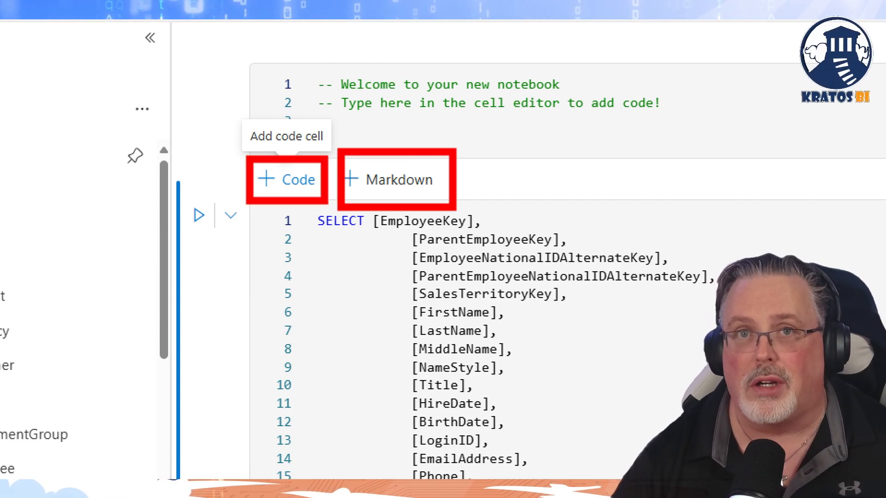
pyautogui.moveTo(382, 187)
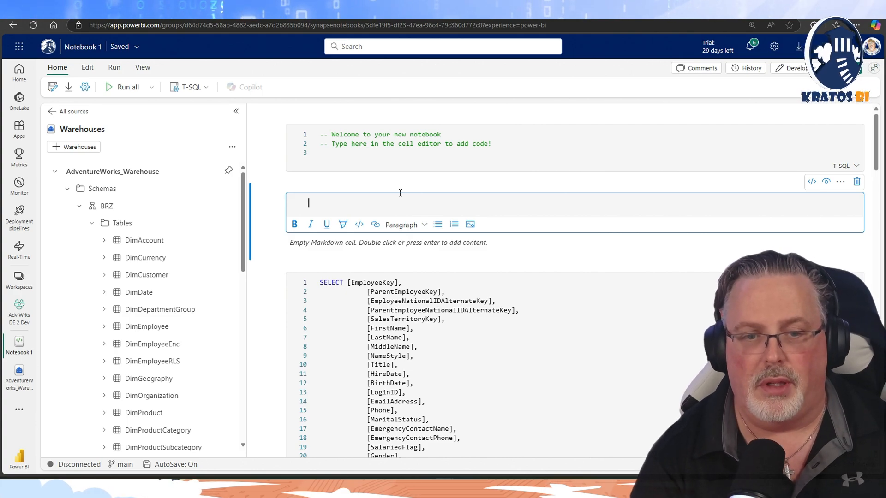
# Fill the new Markdown cell above the query with the text Hello World.
pyautogui.write('Hello O')
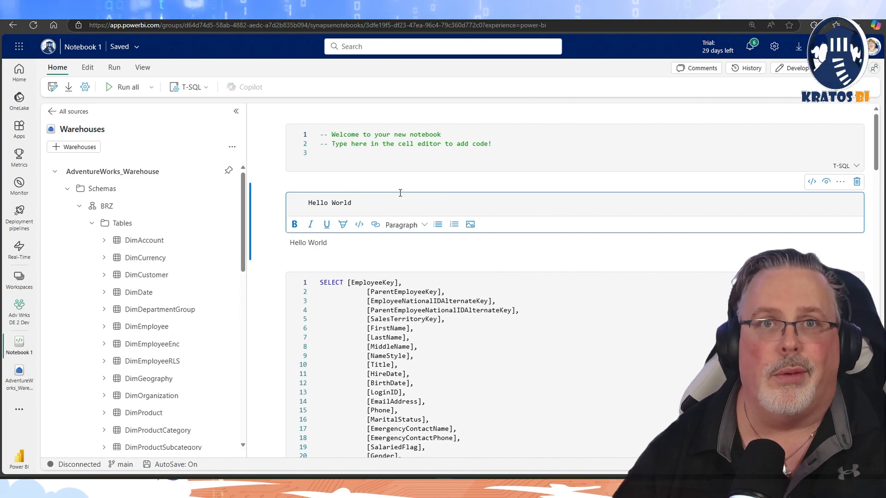
pyautogui.moveTo(343, 224)
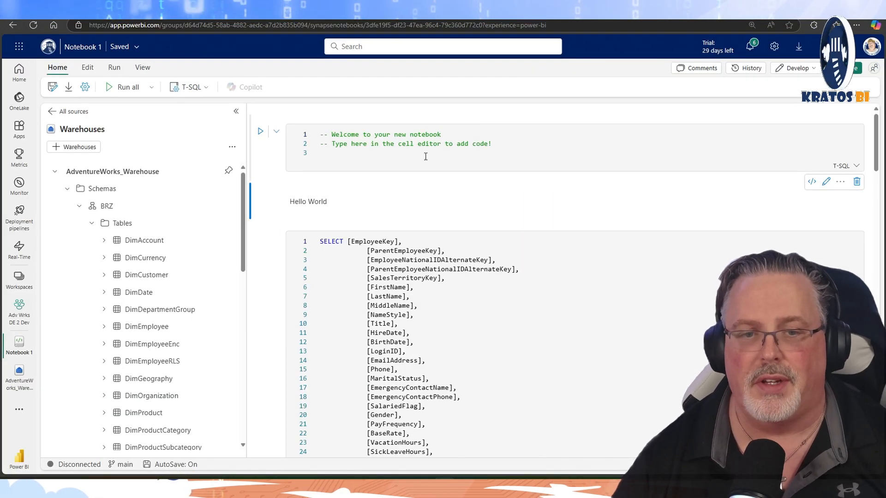
pyautogui.moveTo(333, 220)
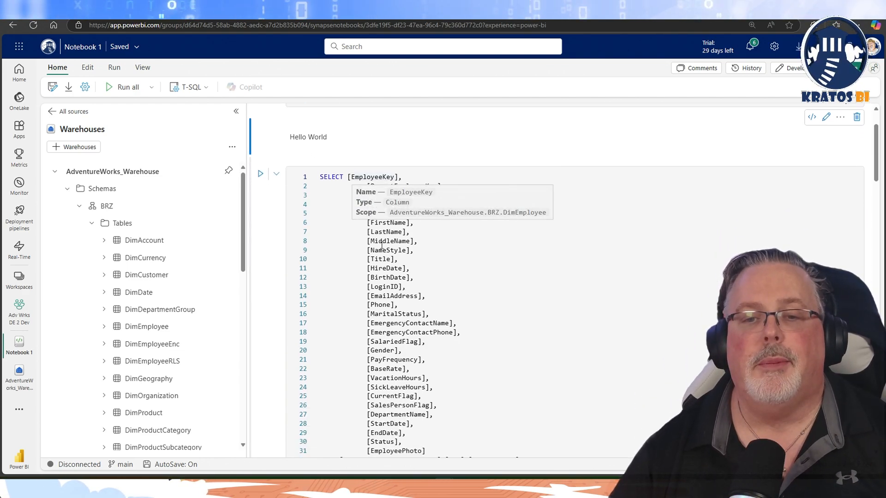
# Run the DimEmployee SELECT cell and review its 1,184 result rows across all columns.
pyautogui.click(260, 174)
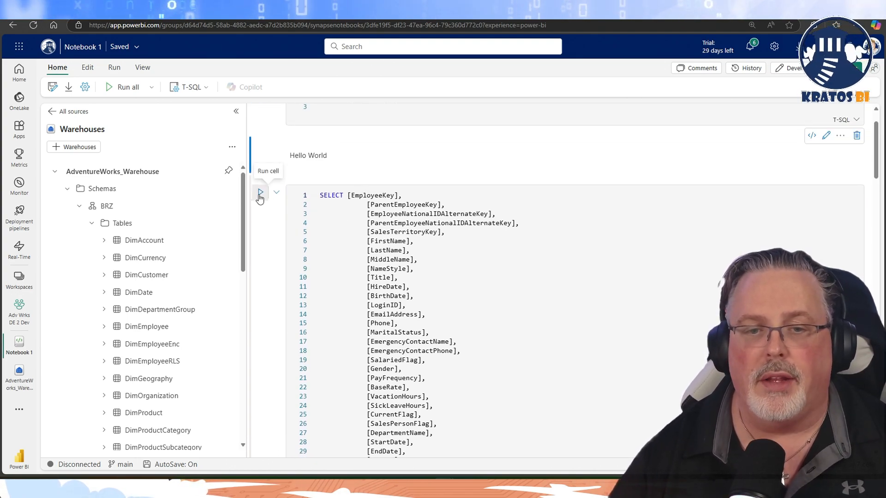
pyautogui.click(260, 192)
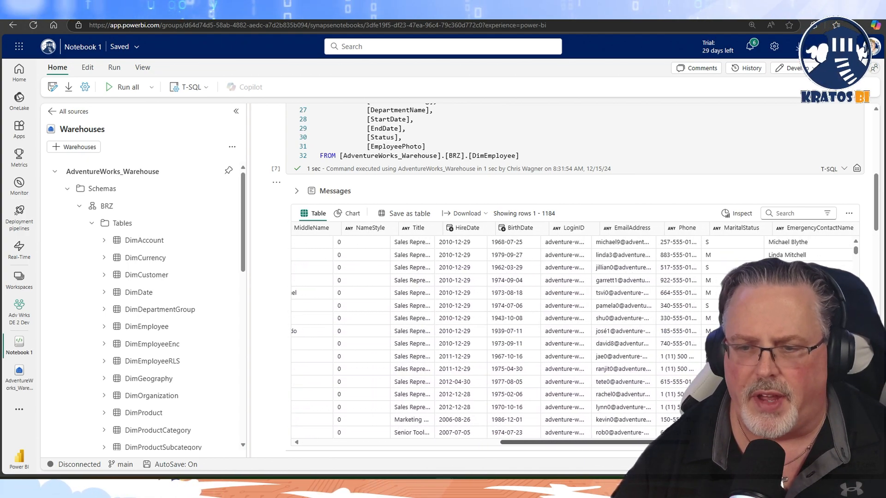
pyautogui.hscroll(3)
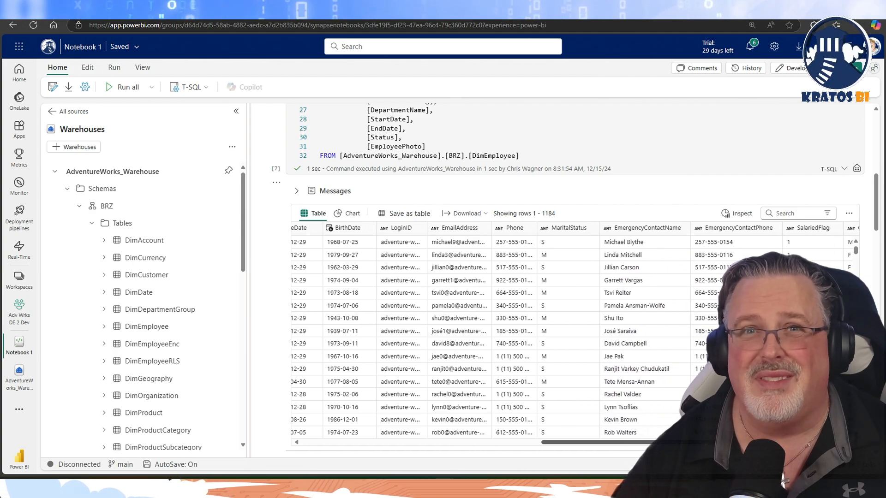
pyautogui.hscroll(-3)
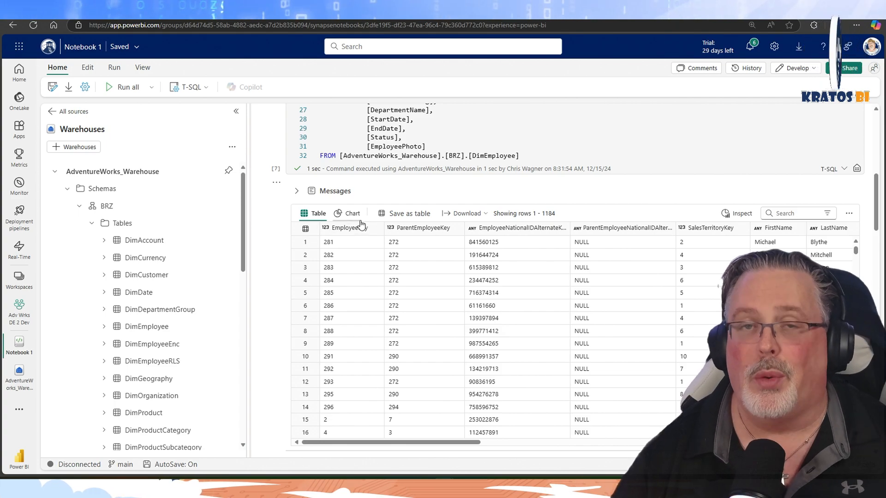
pyautogui.click(351, 220)
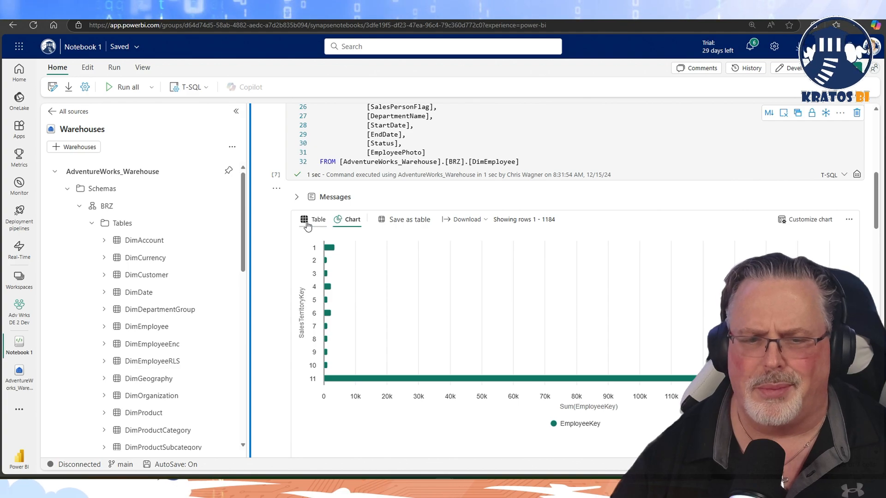
pyautogui.click(319, 220)
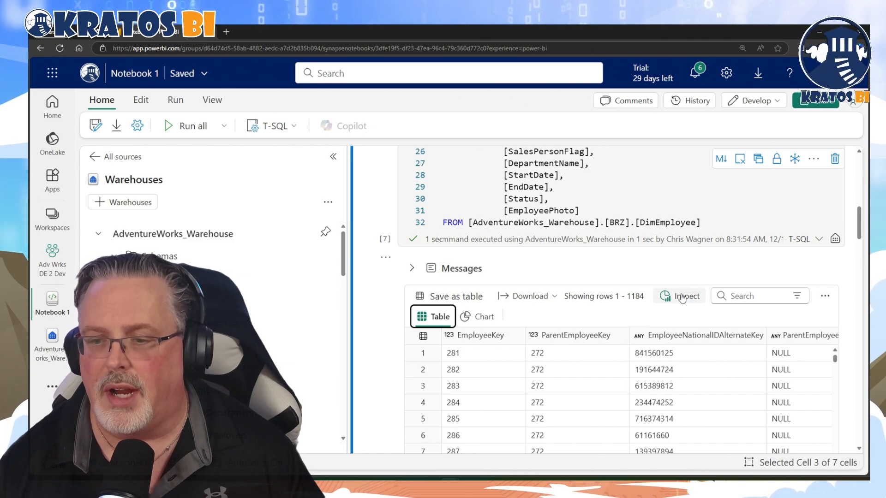
# Inspect the results to see missing, unique and invalid counts and distributions for each DimEmployee column.
pyautogui.click(684, 296)
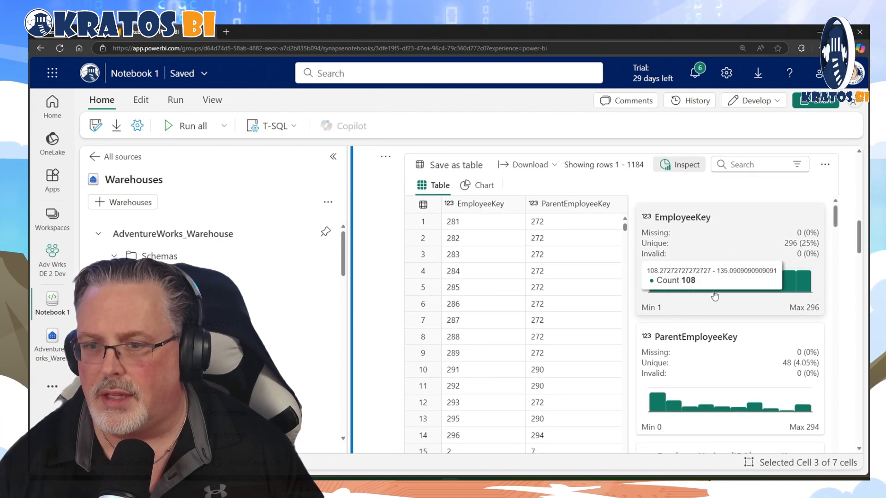
pyautogui.moveTo(684, 277)
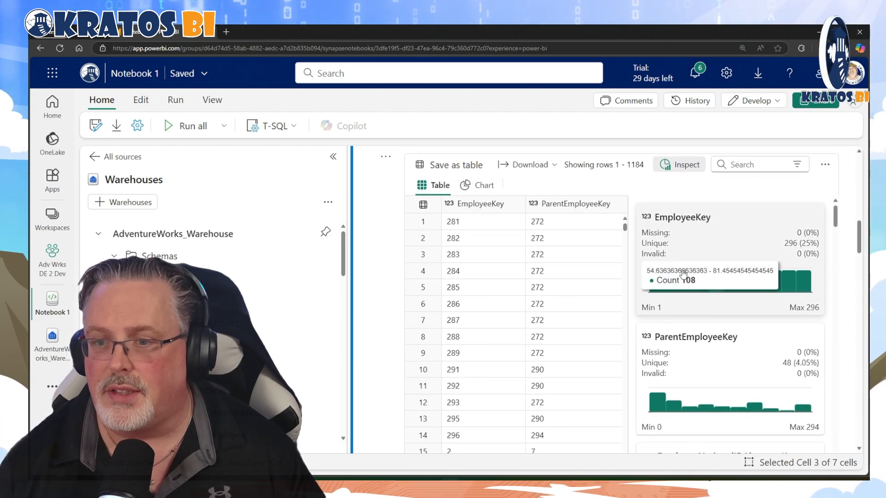
pyautogui.scroll(-3)
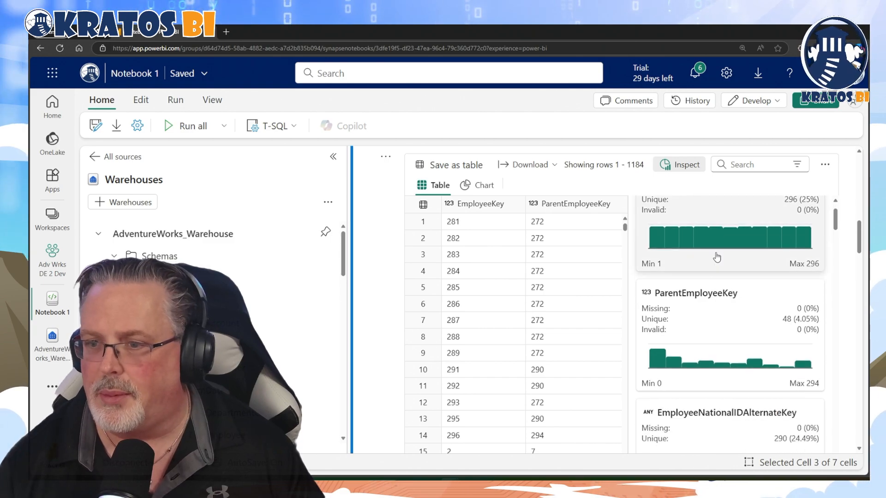
pyautogui.scroll(3)
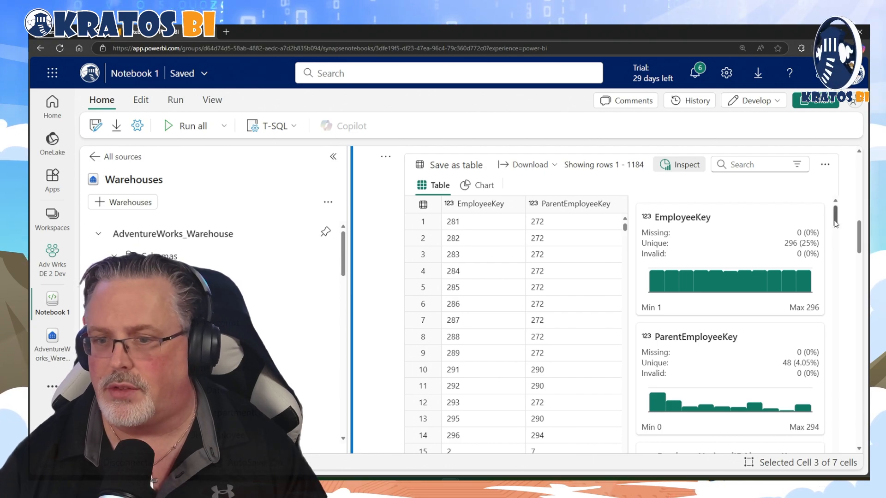
pyautogui.moveTo(750, 240)
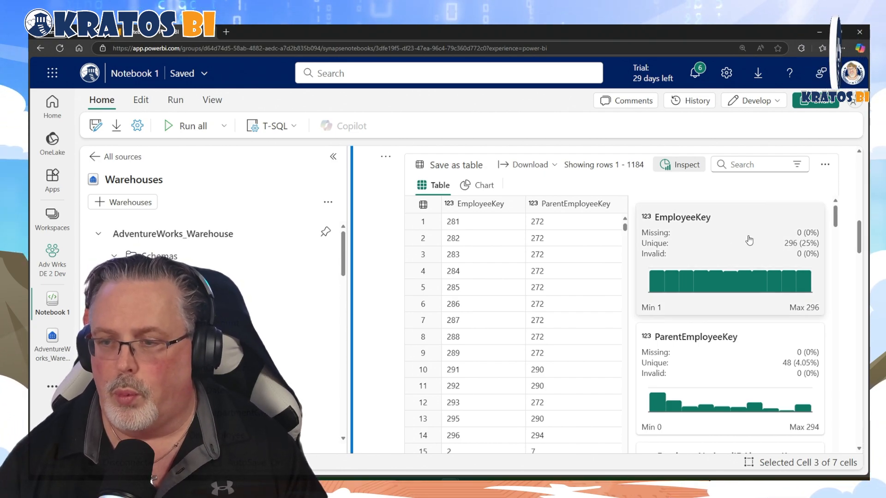
pyautogui.moveTo(663, 243)
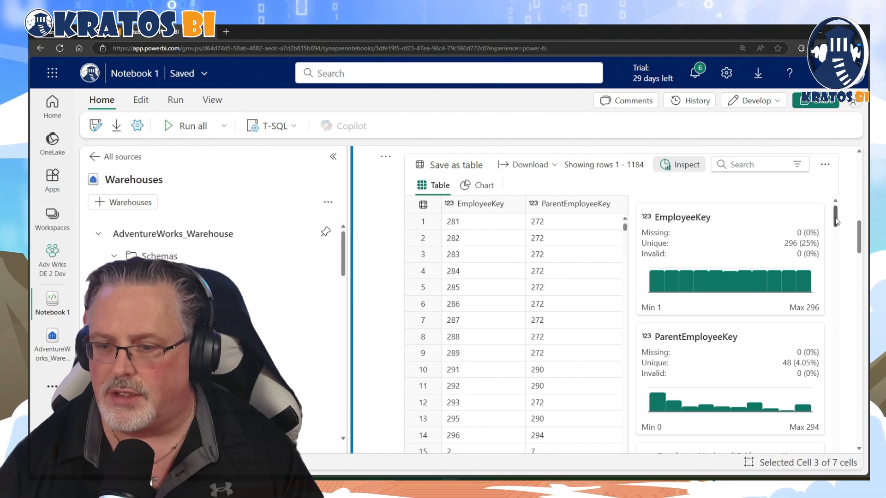
pyautogui.scroll(-3)
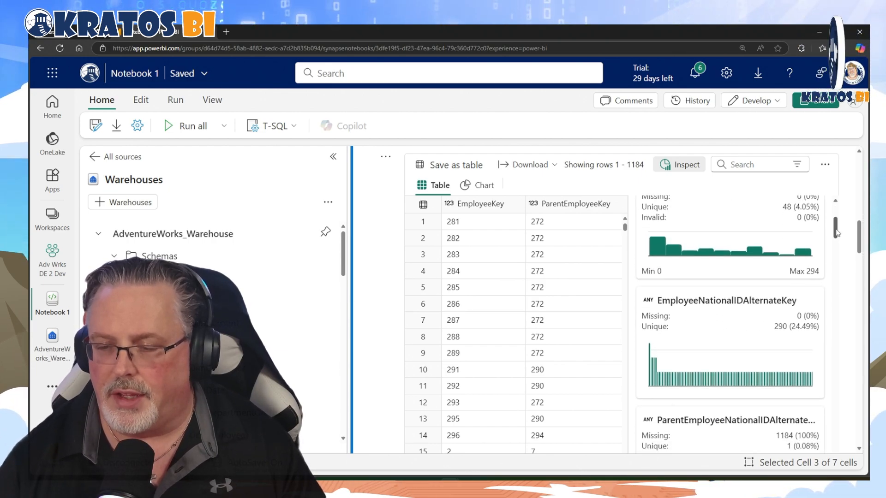
pyautogui.scroll(-3)
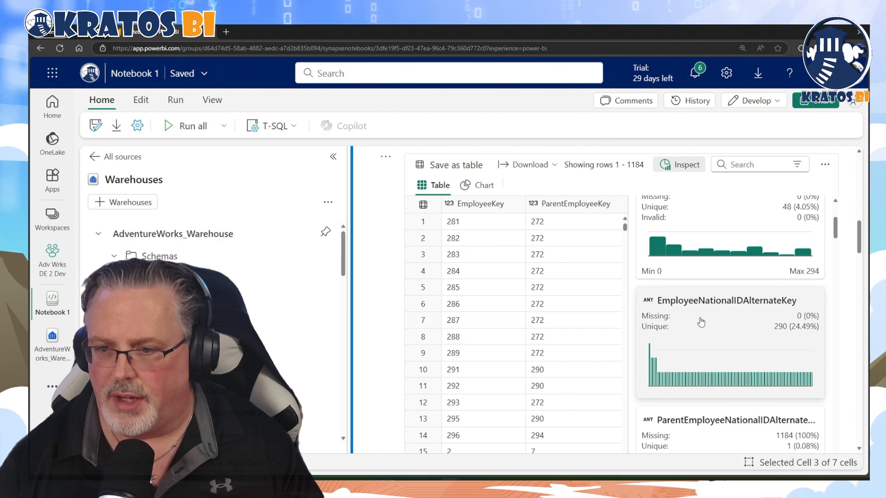
pyautogui.moveTo(677, 328)
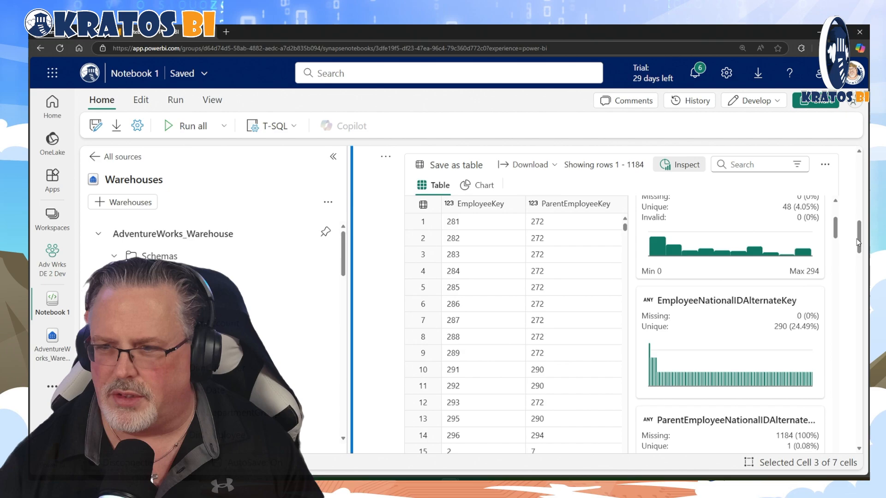
pyautogui.scroll(-3)
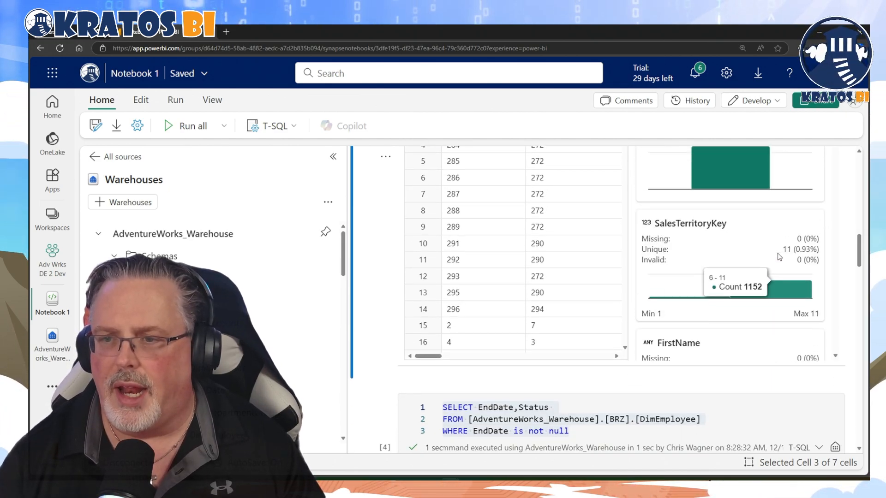
pyautogui.scroll(3)
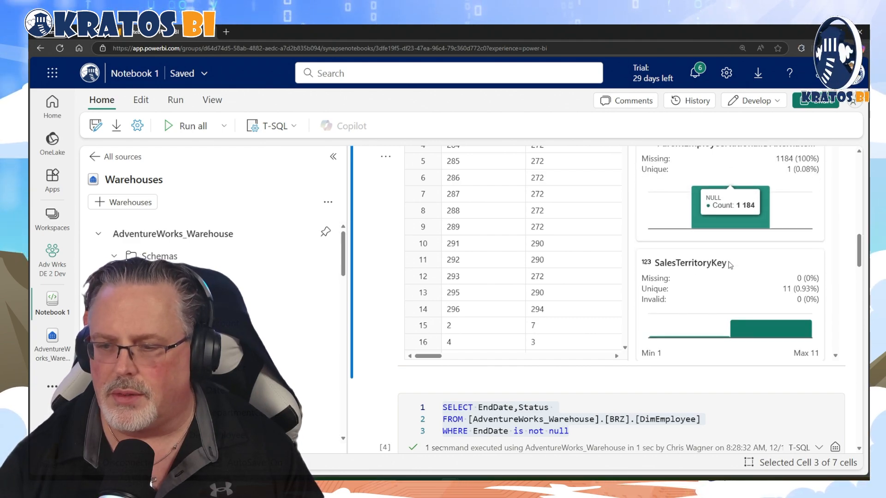
pyautogui.scroll(3)
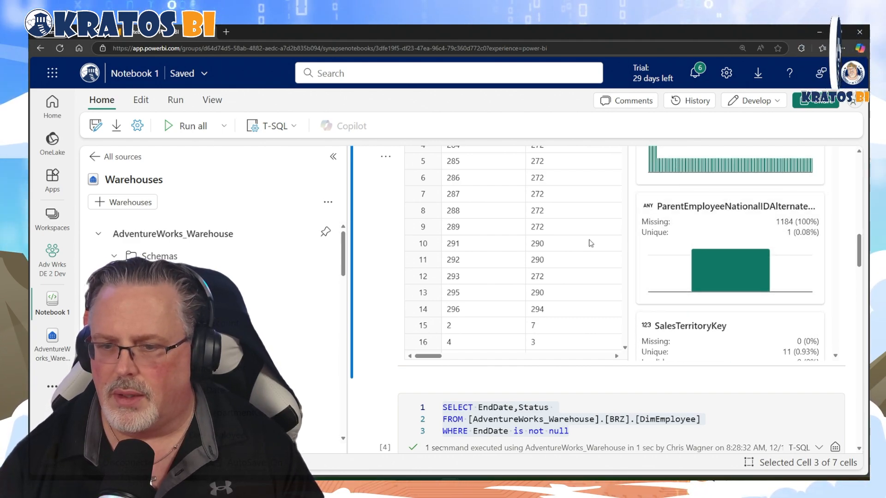
pyautogui.moveTo(729, 270)
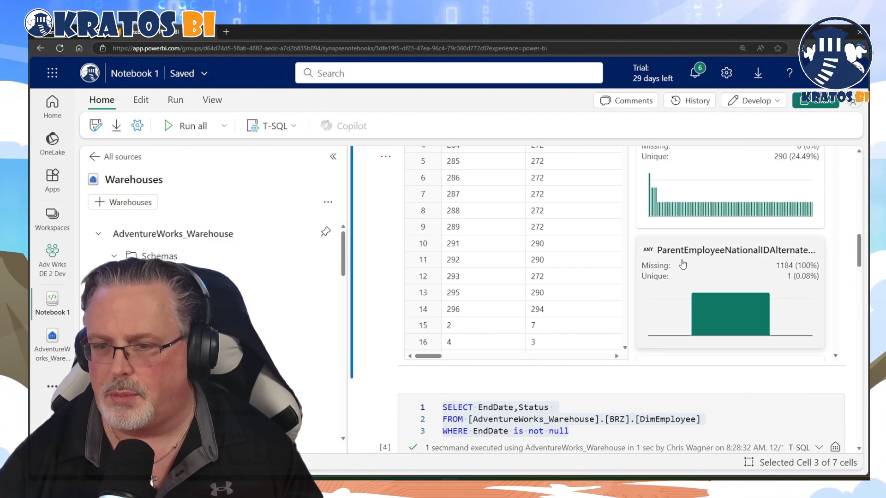
pyautogui.scroll(-3)
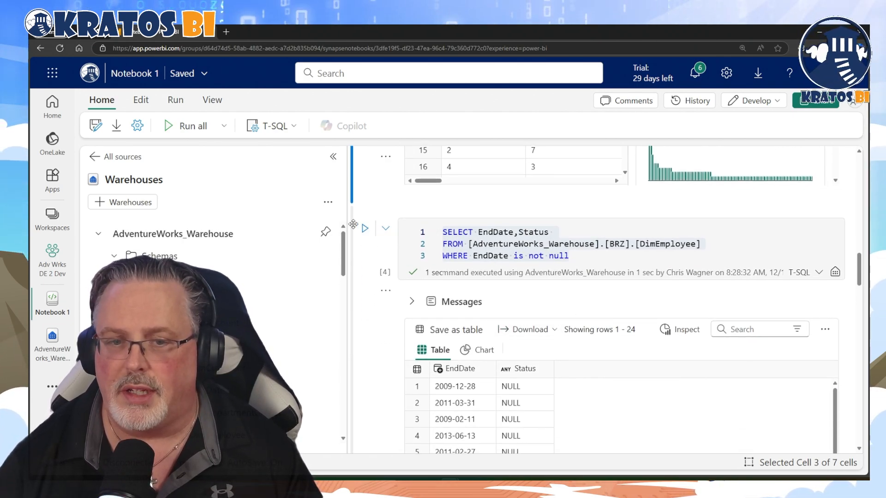
pyautogui.scroll(3)
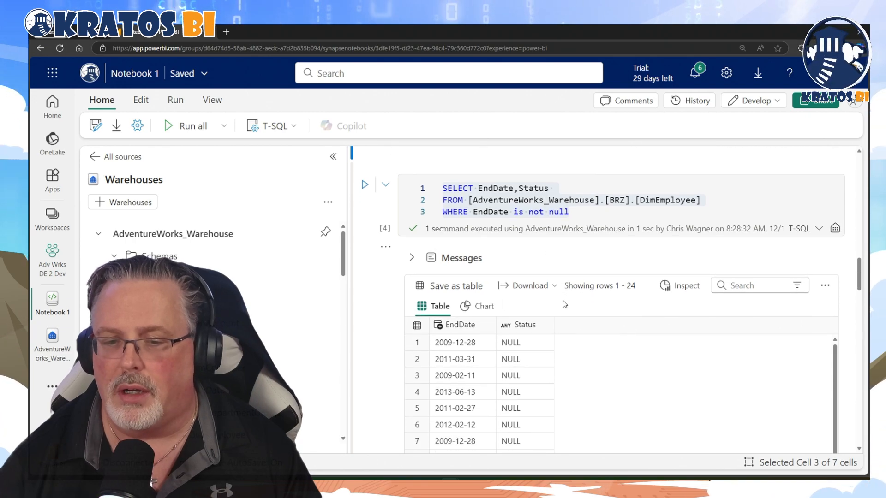
pyautogui.scroll(-3)
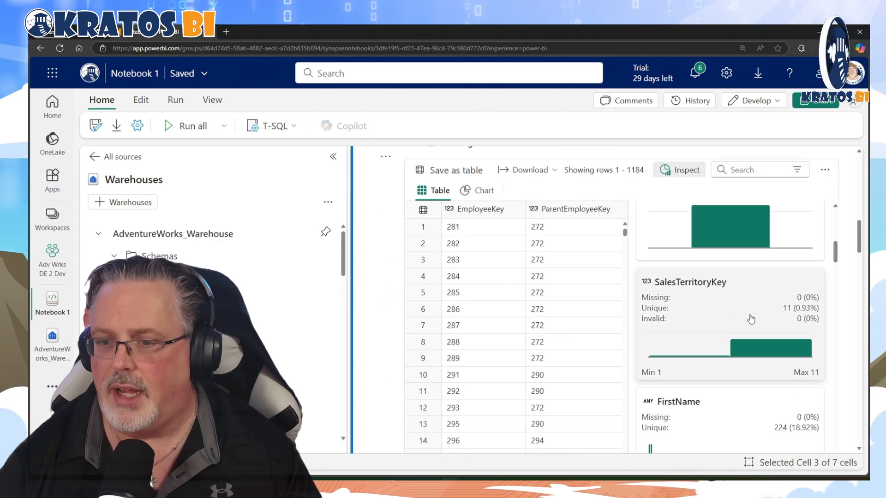
pyautogui.scroll(-3)
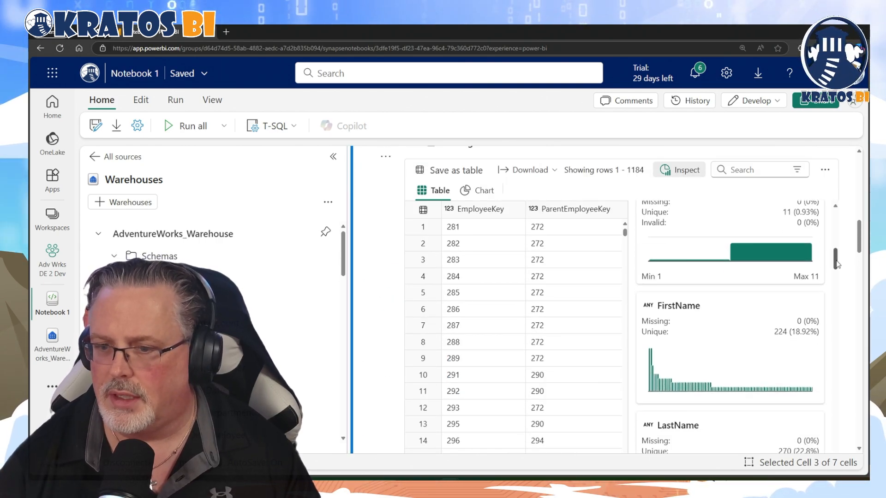
pyautogui.scroll(-3)
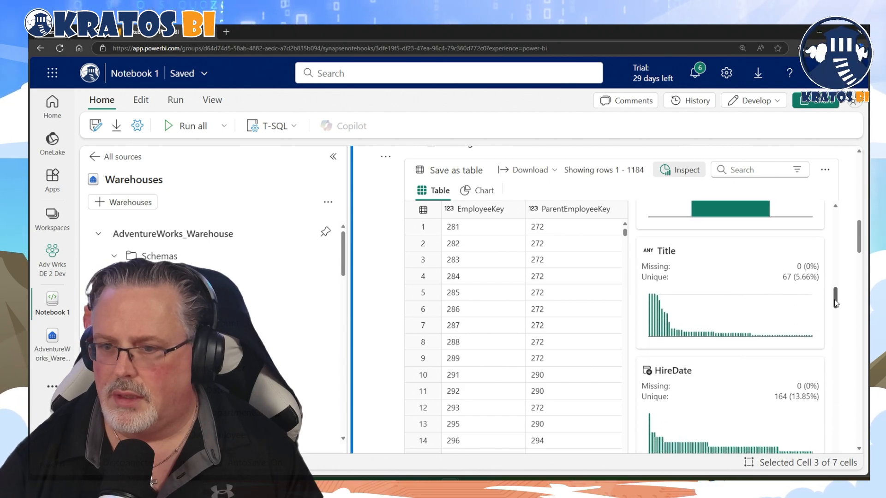
pyautogui.scroll(-3)
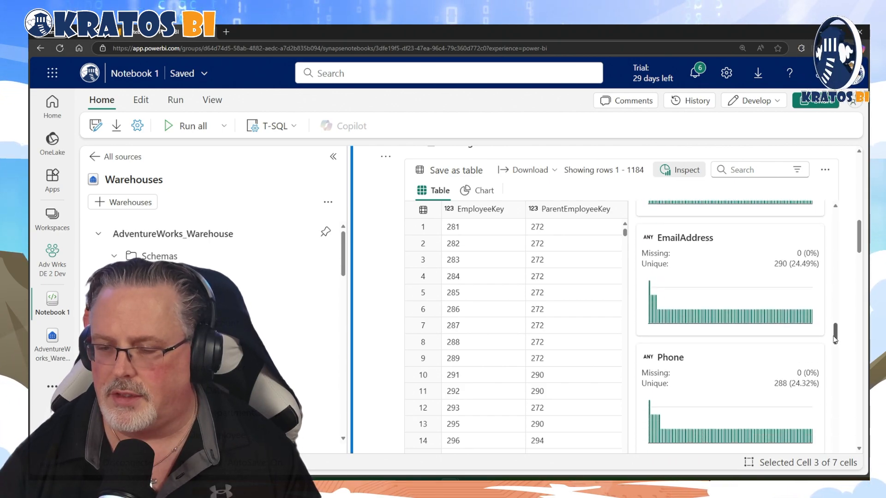
pyautogui.scroll(-3)
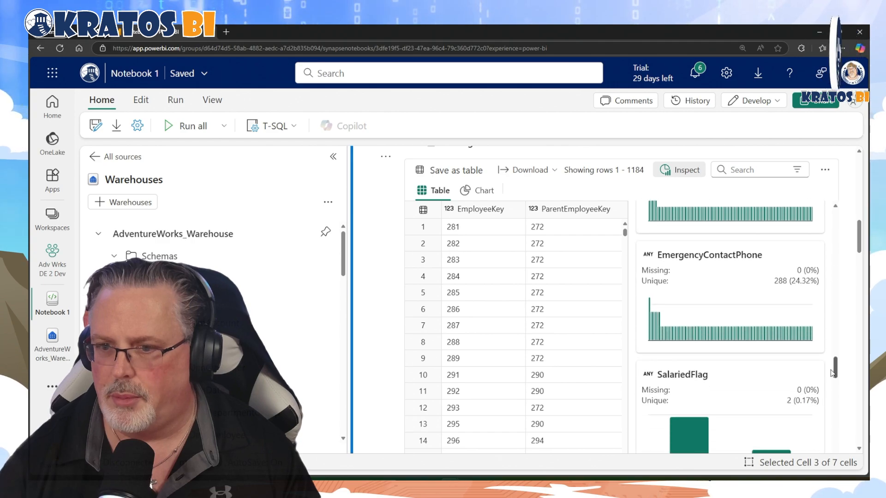
pyautogui.scroll(-3)
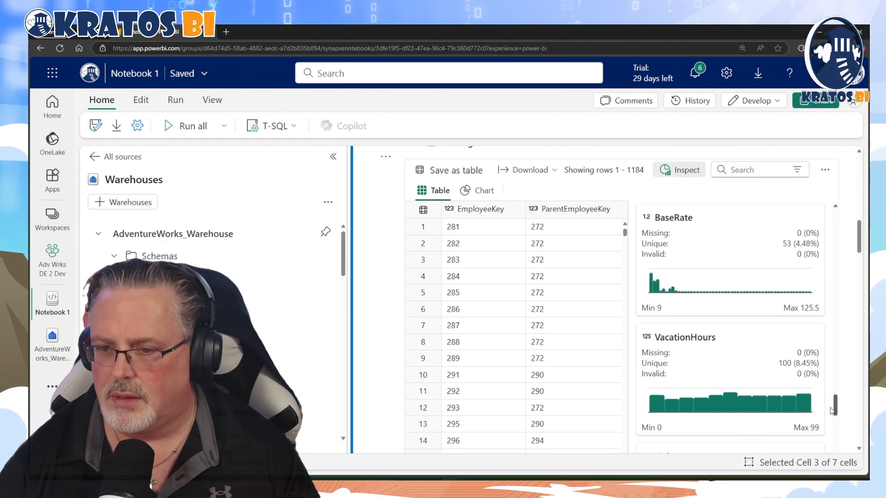
pyautogui.scroll(-3)
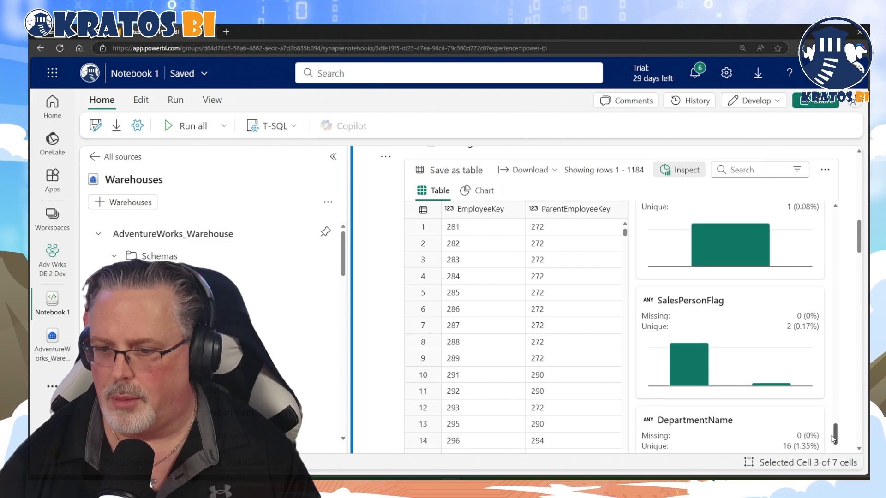
pyautogui.scroll(-3)
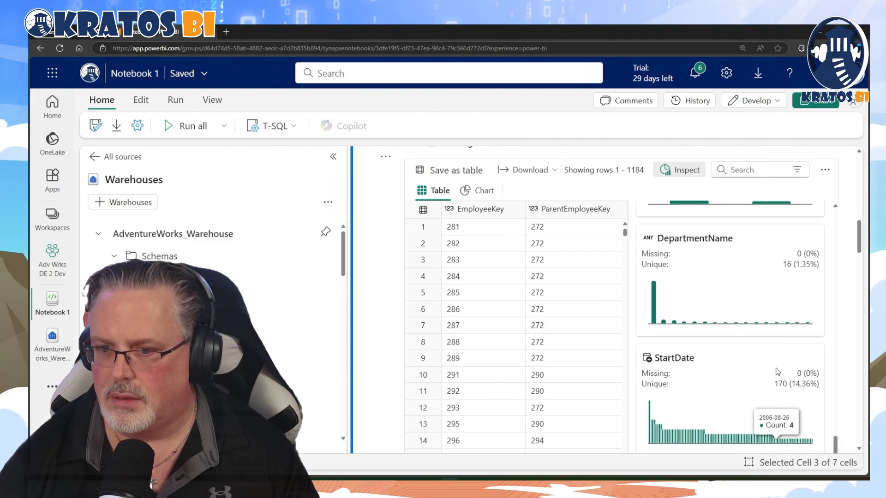
pyautogui.scroll(-3)
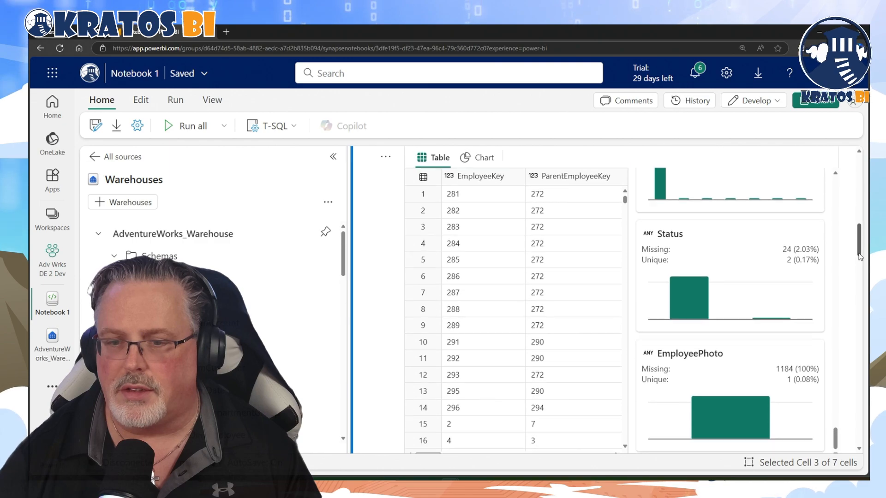
pyautogui.scroll(-3)
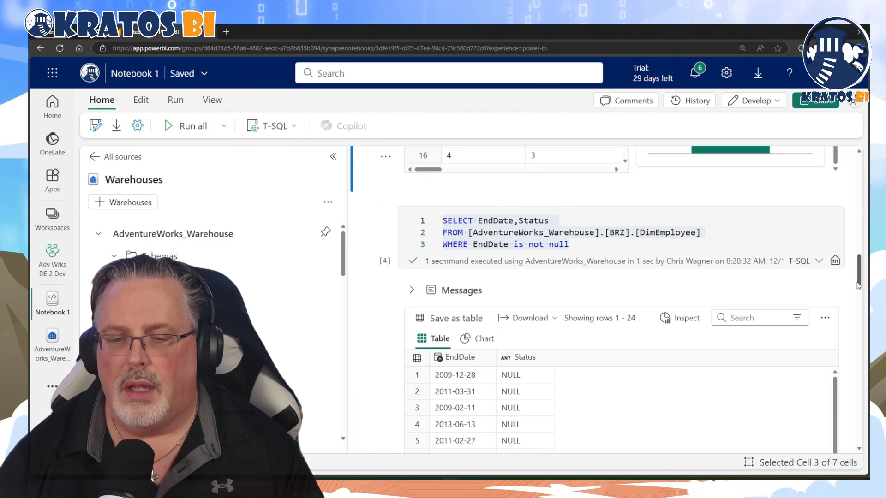
pyautogui.click(592, 241)
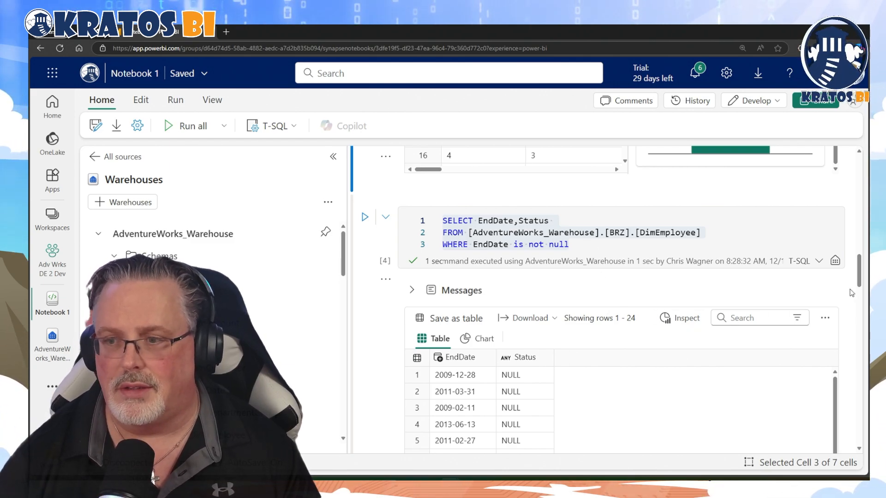
pyautogui.scroll(-3)
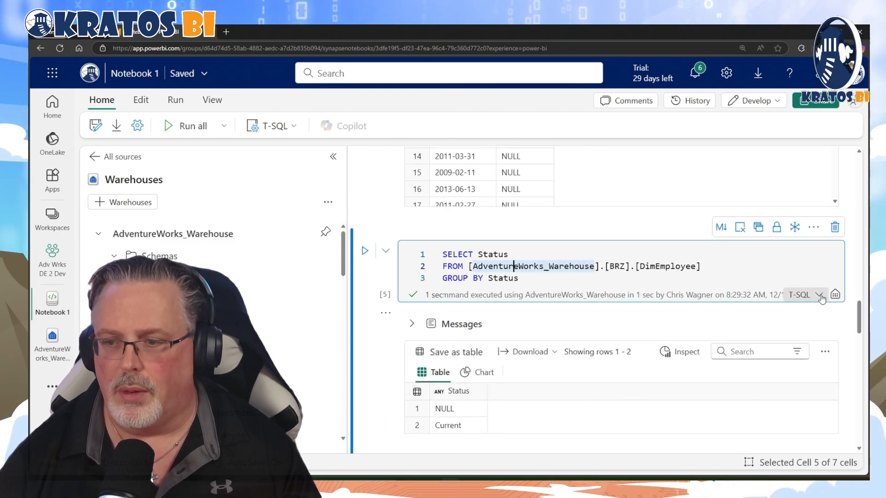
pyautogui.scroll(-3)
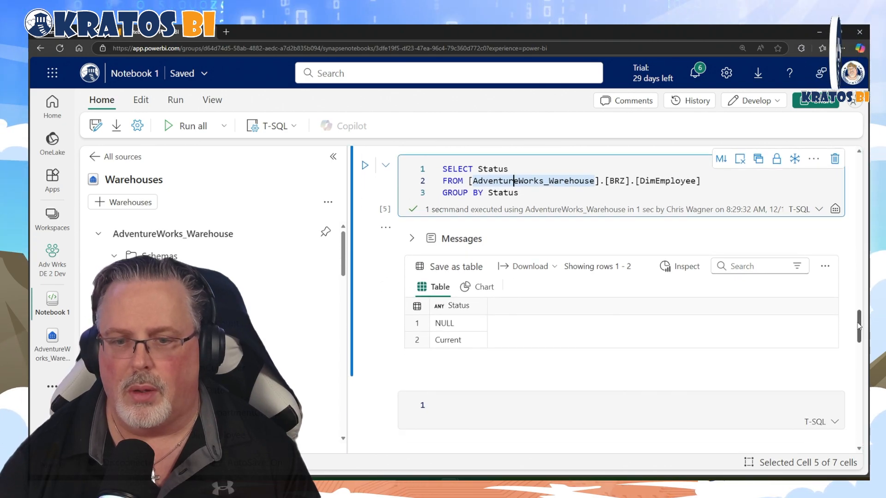
pyautogui.scroll(-3)
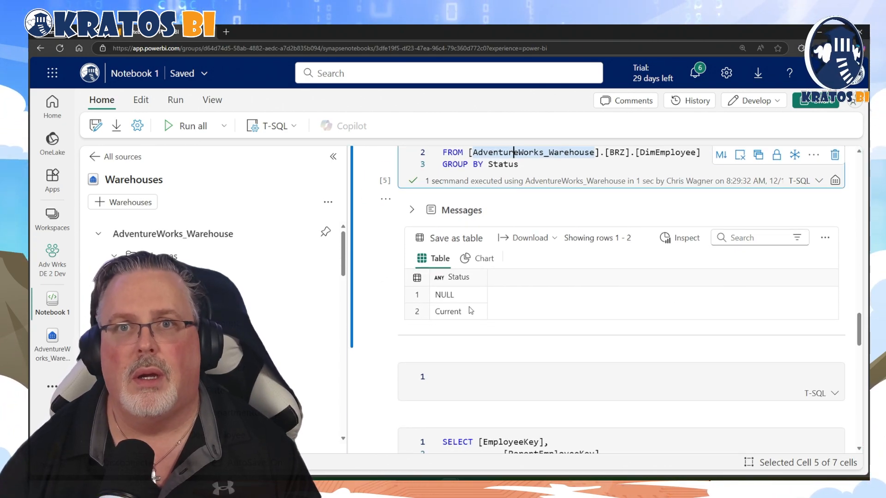
pyautogui.scroll(-3)
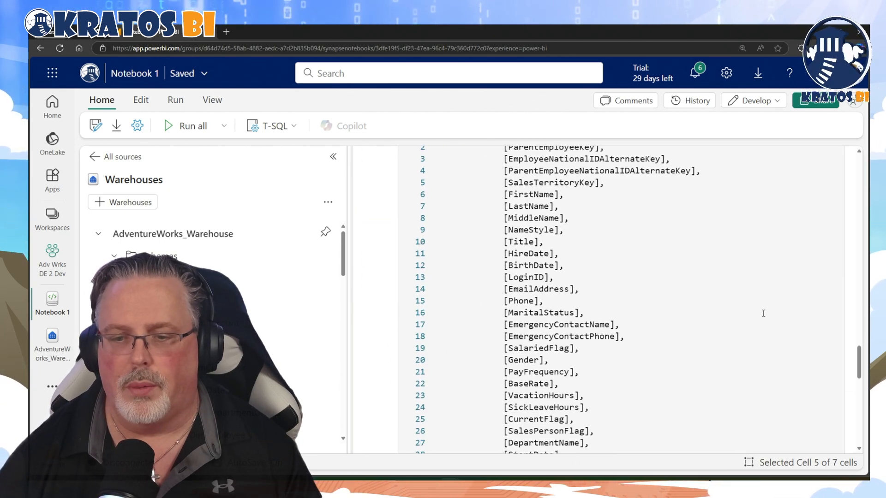
# Alias ISNULL([Status],'Past') as [Status] in the column list and rerun to return 1,184 rows.
pyautogui.click(185, 126)
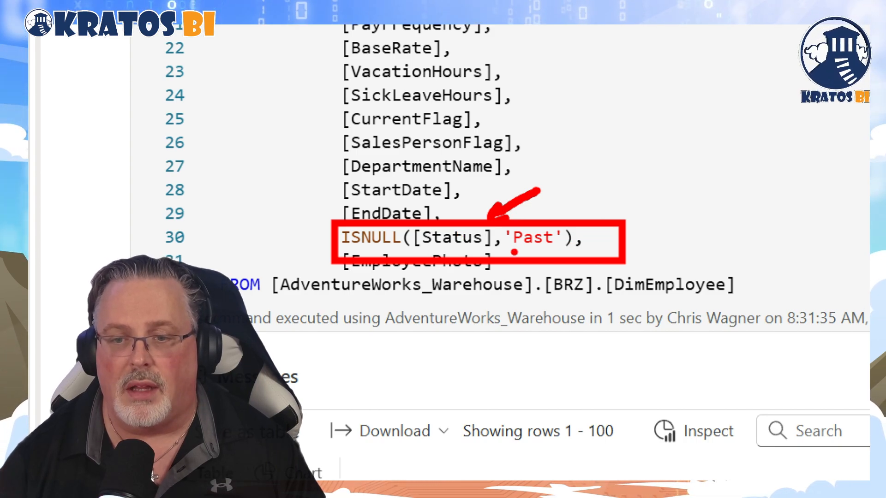
pyautogui.scroll(3)
pyautogui.write(' S')
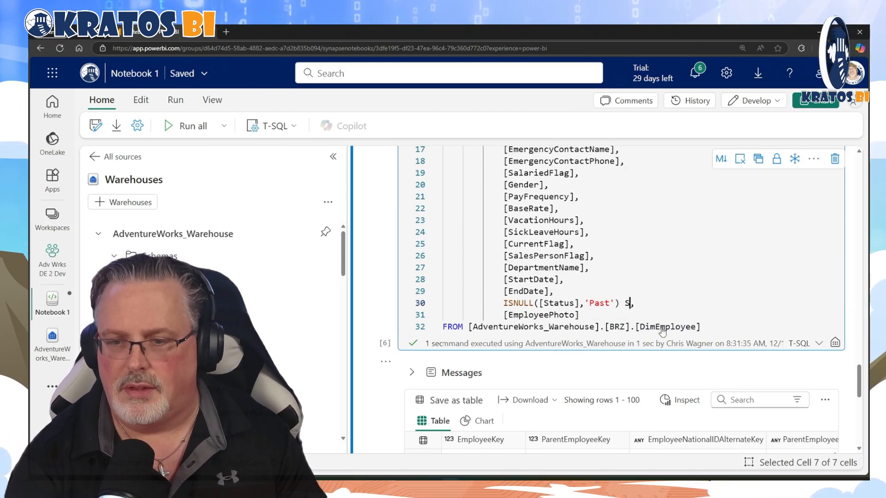
pyautogui.write('tatus]')
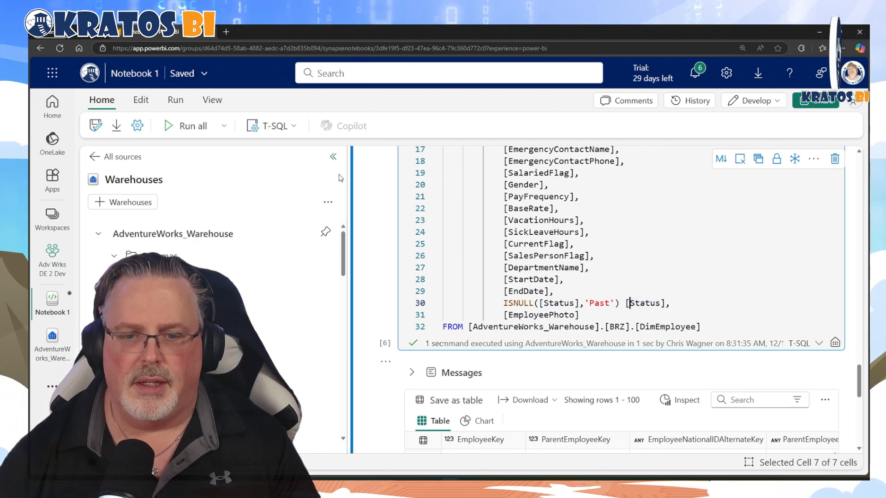
pyautogui.scroll(3)
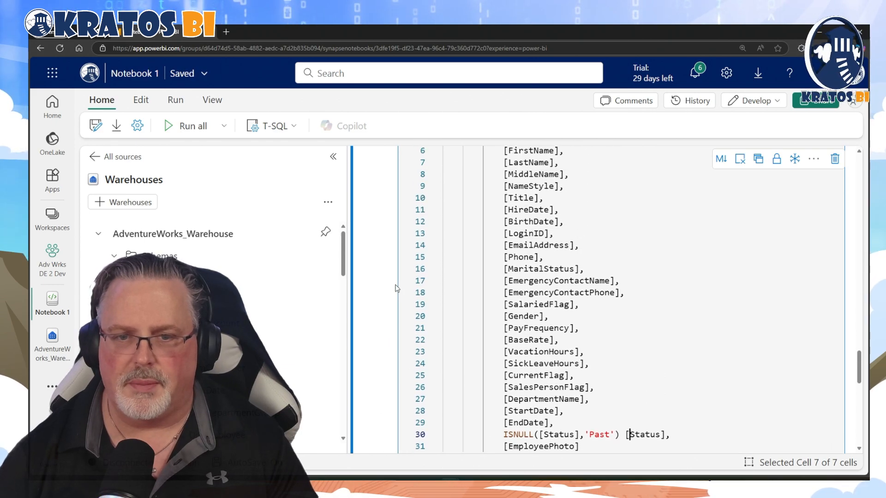
pyautogui.click(185, 125)
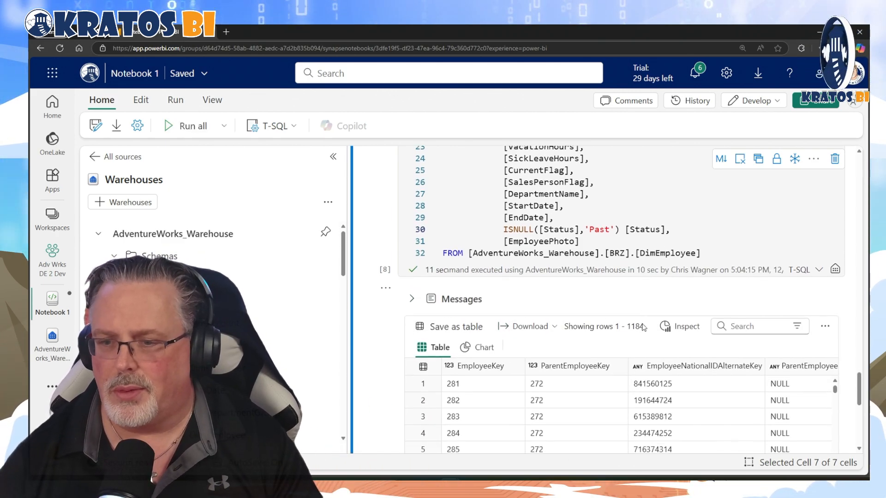
pyautogui.scroll(-3)
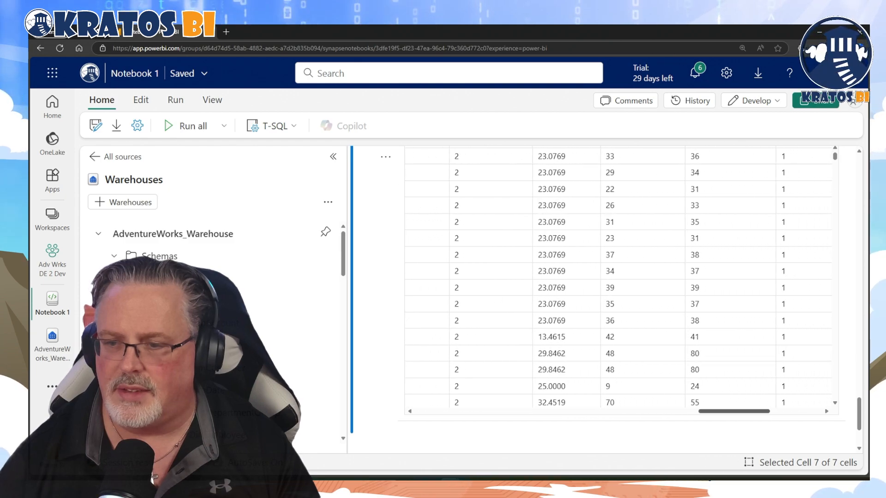
pyautogui.hscroll(-3)
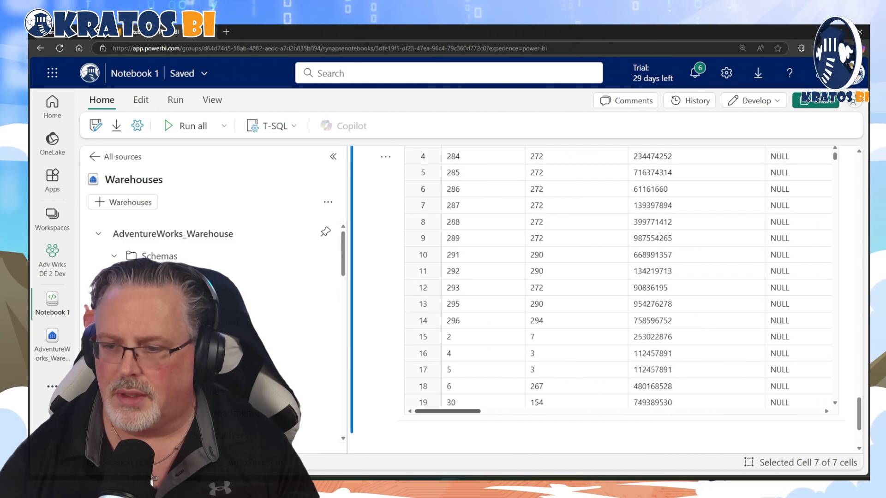
pyautogui.hscroll(3)
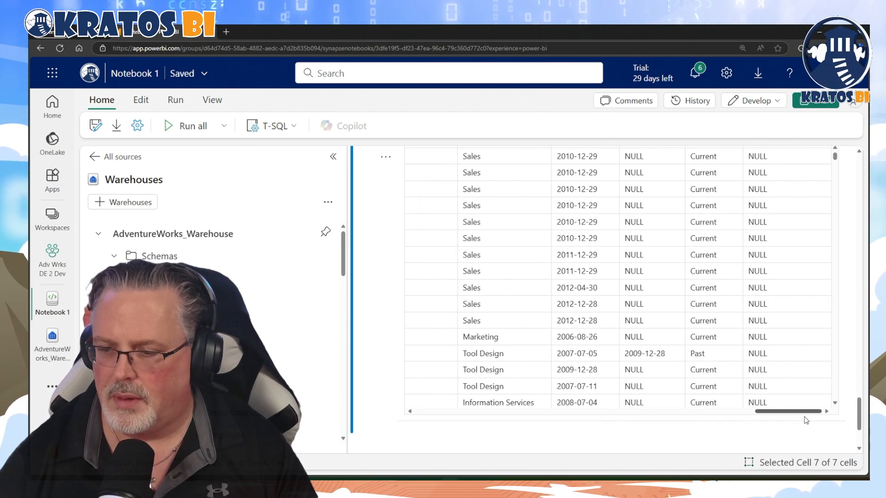